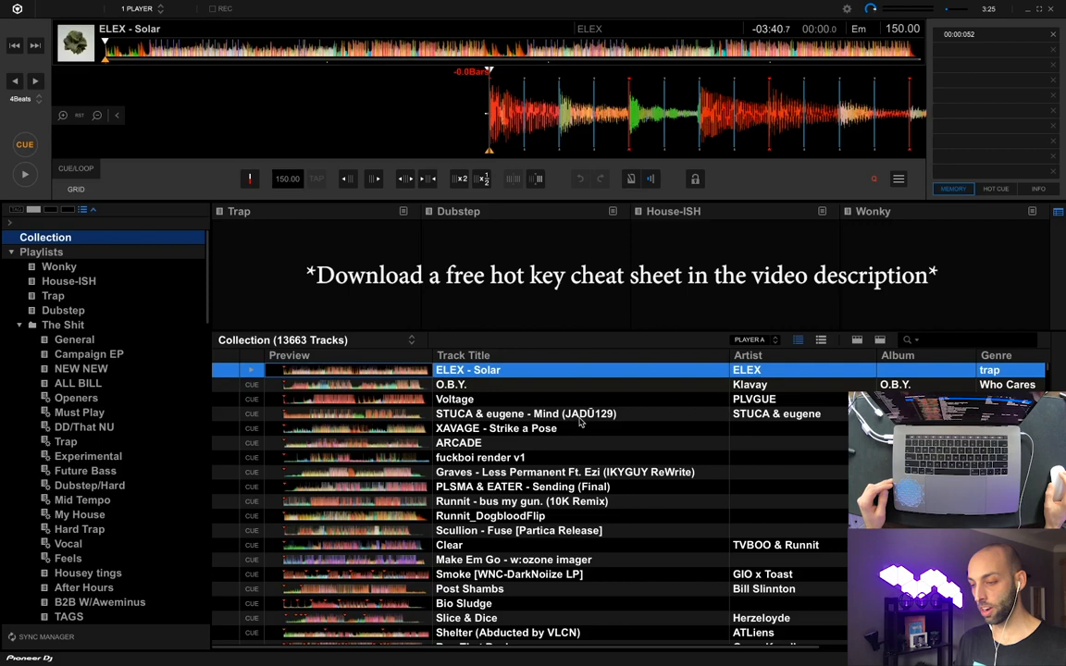
pyautogui.moveTo(518, 359)
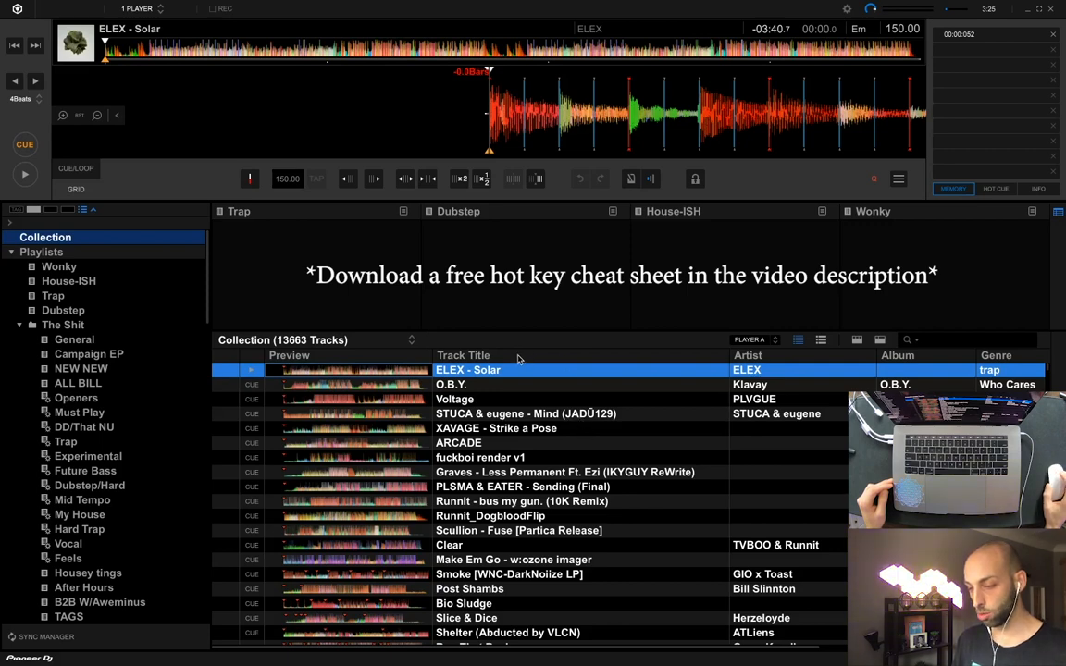
pyautogui.moveTo(480, 574)
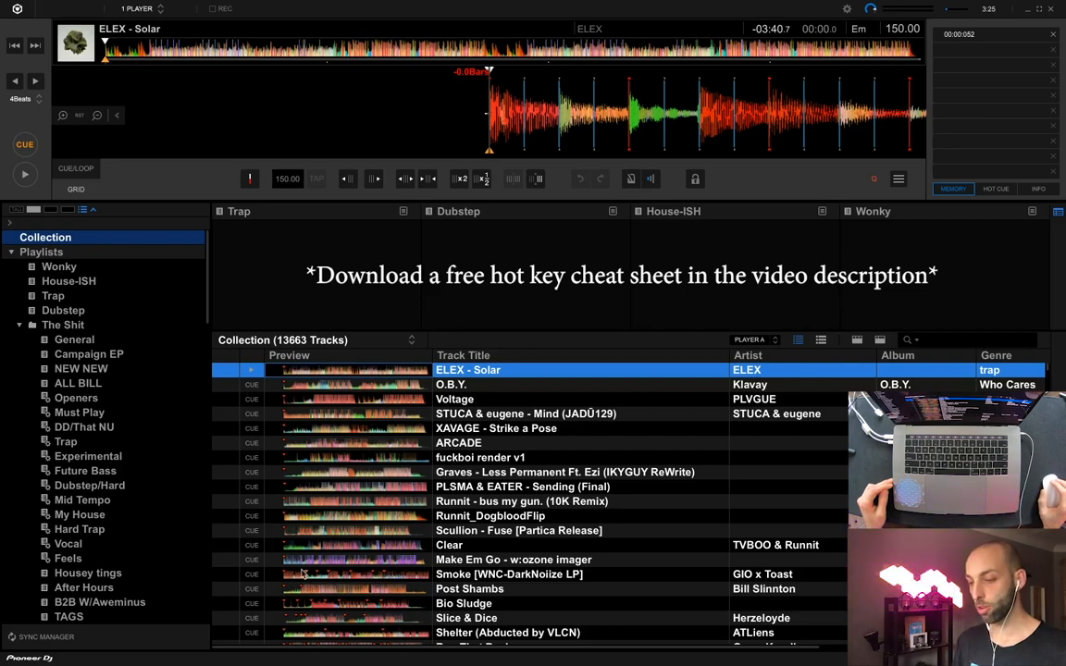
pyautogui.moveTo(318, 559)
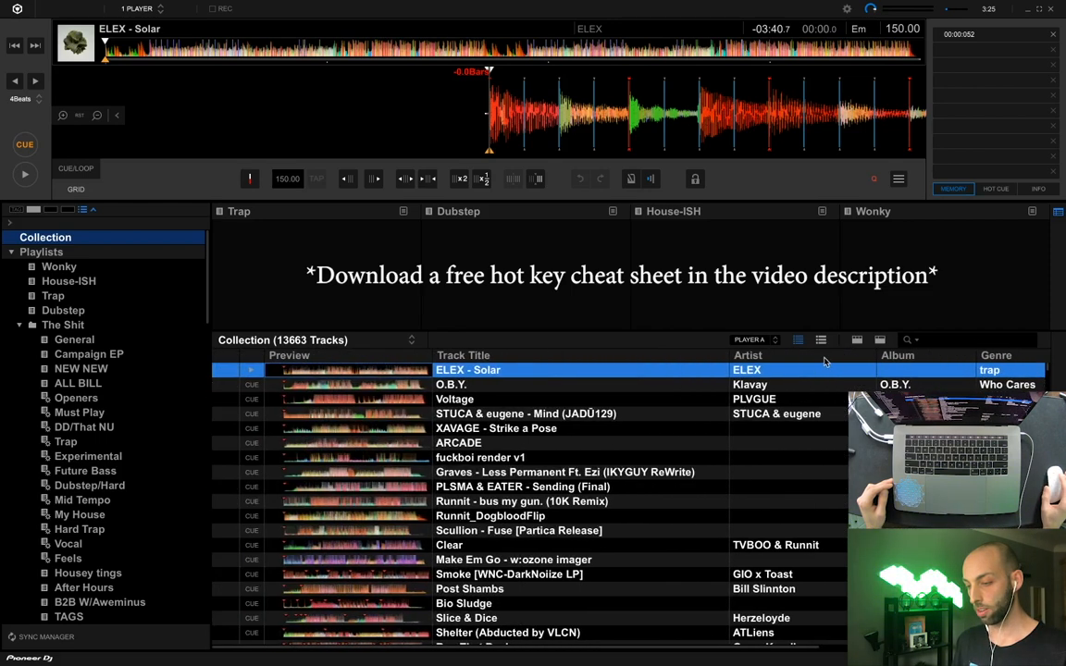
pyautogui.moveTo(422, 366)
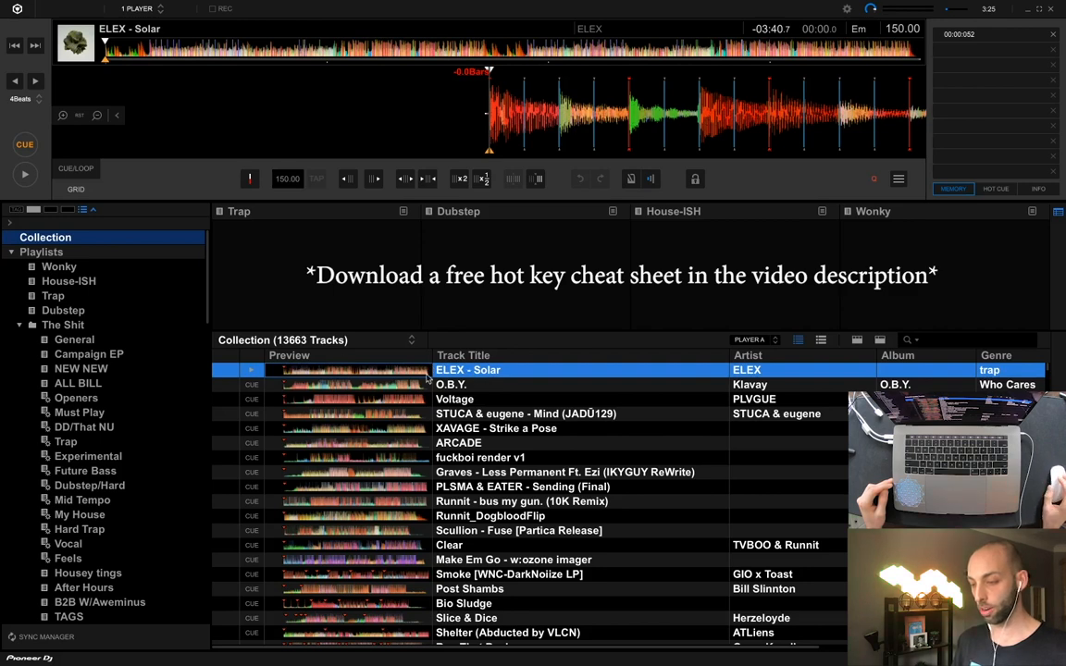
pyautogui.moveTo(366, 385)
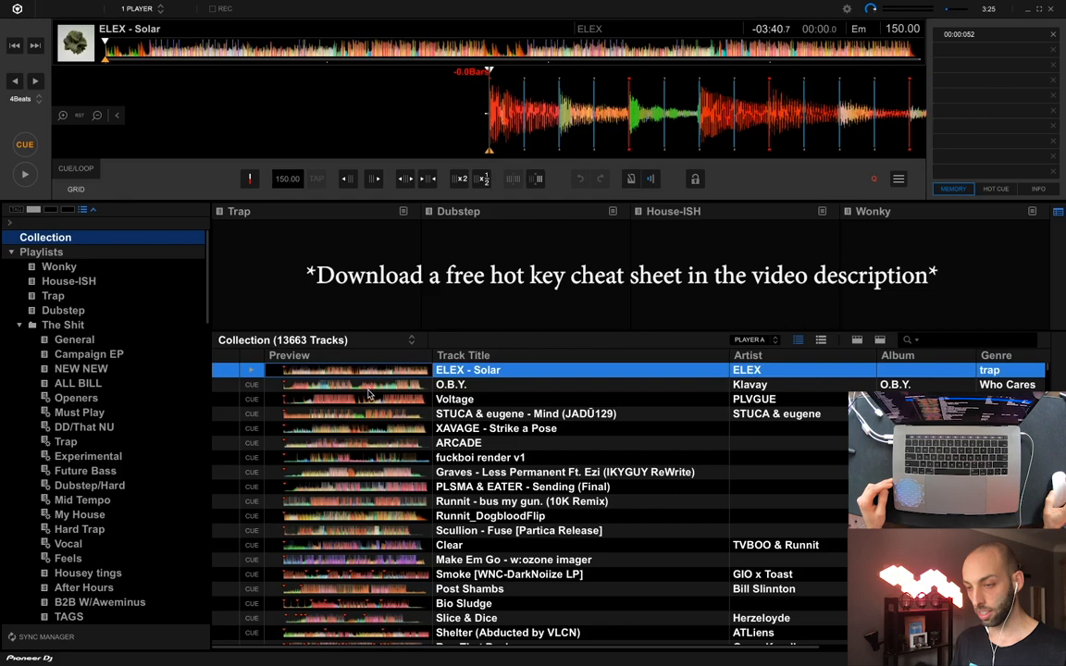
pyautogui.moveTo(29, 108)
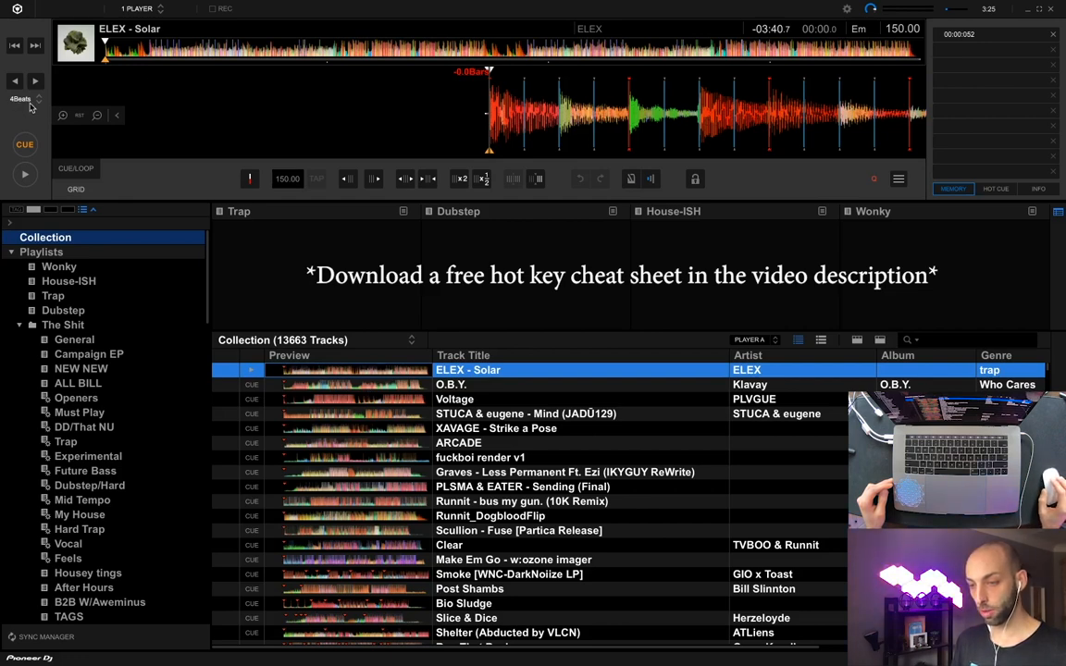
pyautogui.moveTo(30, 102)
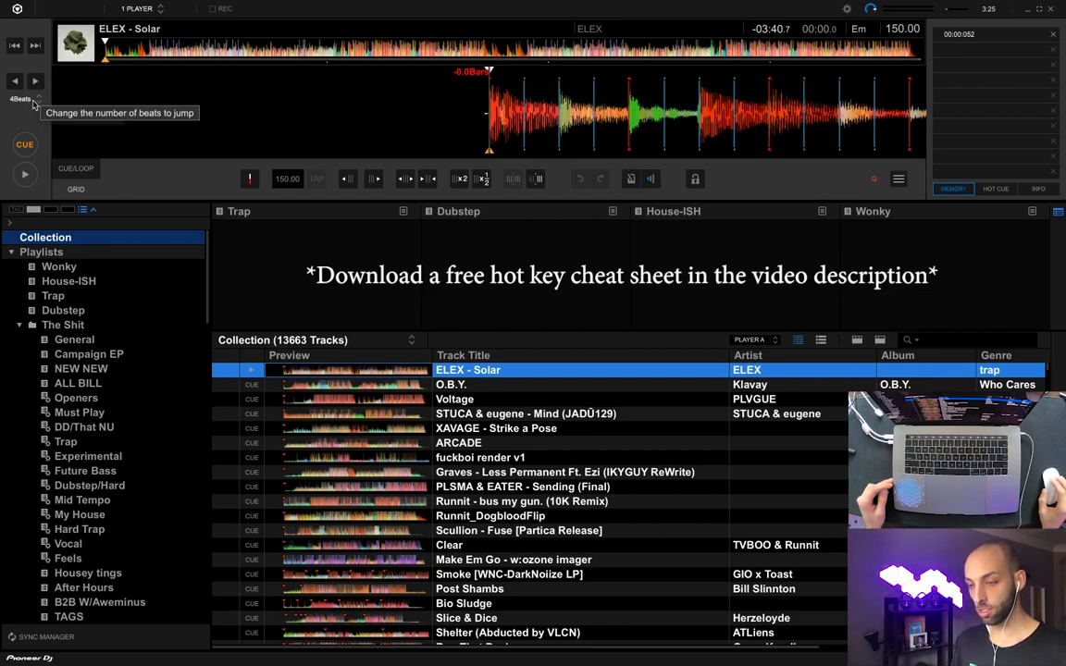
# - Set the beat jump amount for the ELEX – Solar deck to 16Beats
pyautogui.click(22, 100)
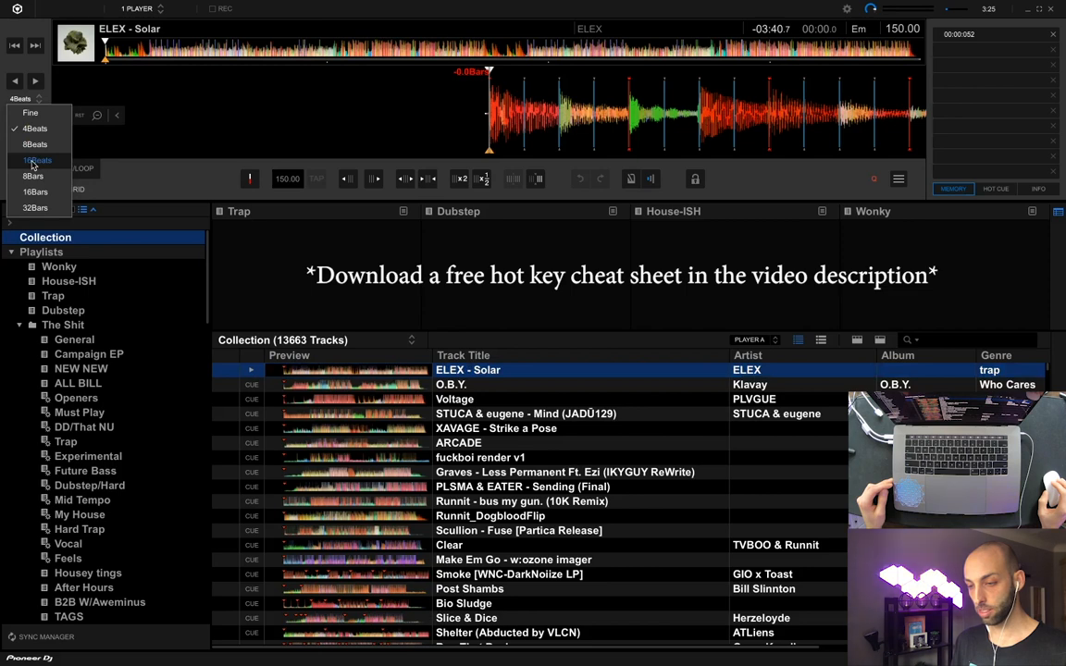
pyautogui.click(37, 159)
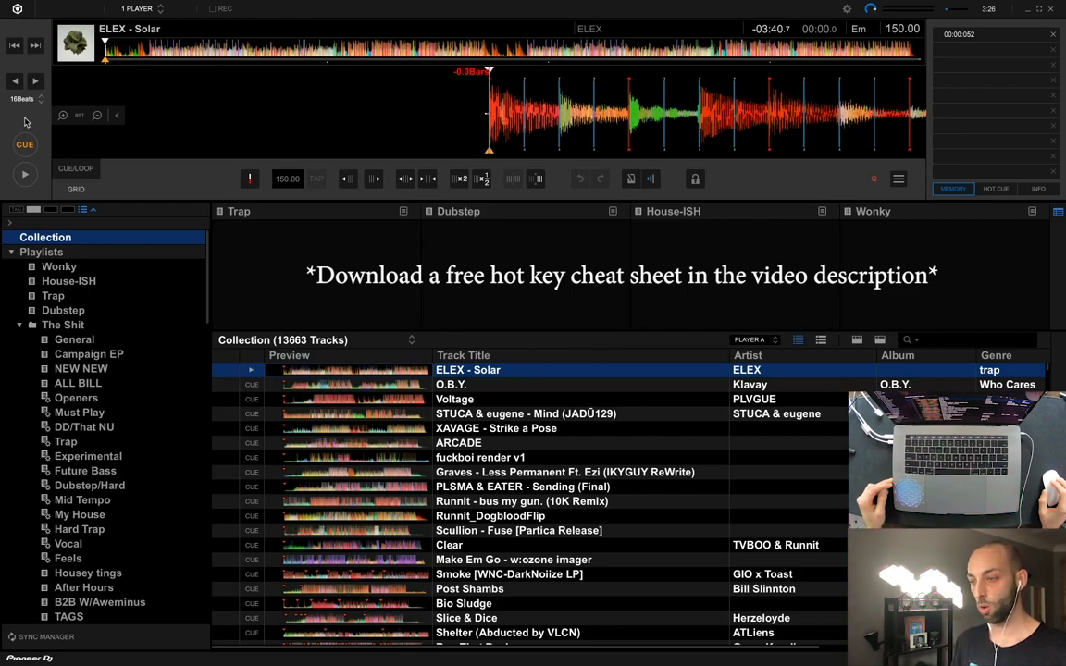
pyautogui.click(139, 8)
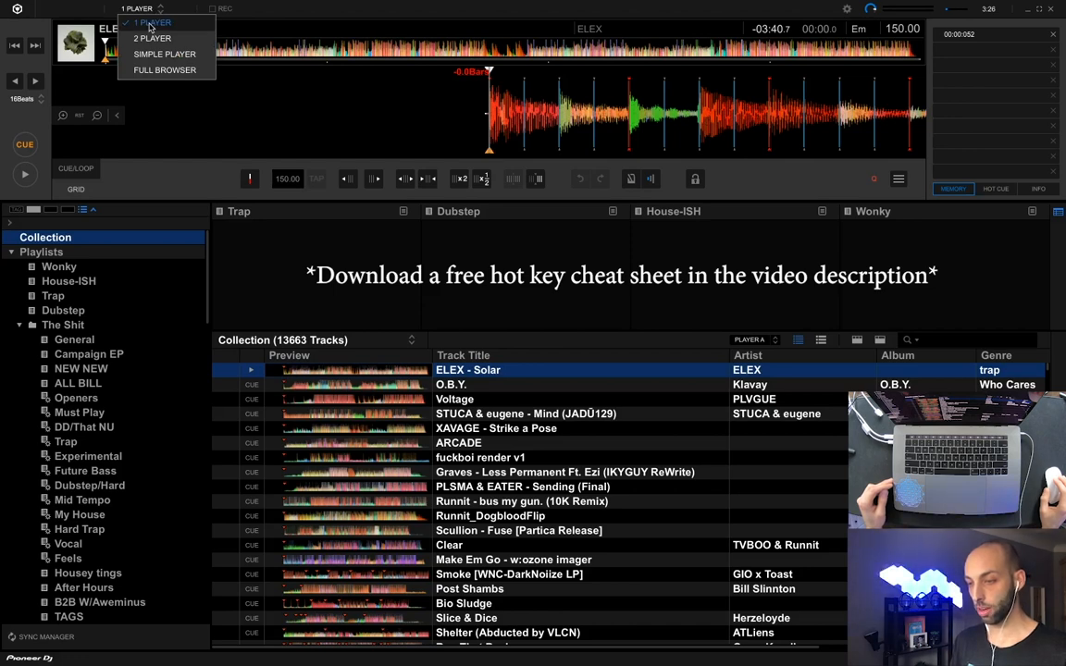
pyautogui.click(152, 22)
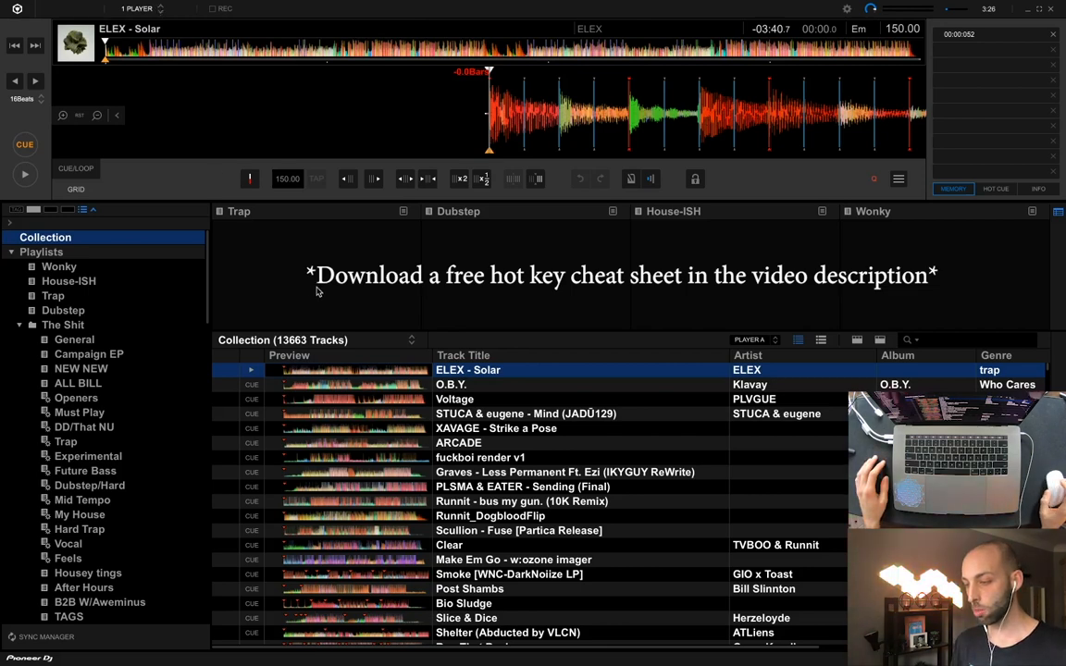
pyautogui.moveTo(573, 137)
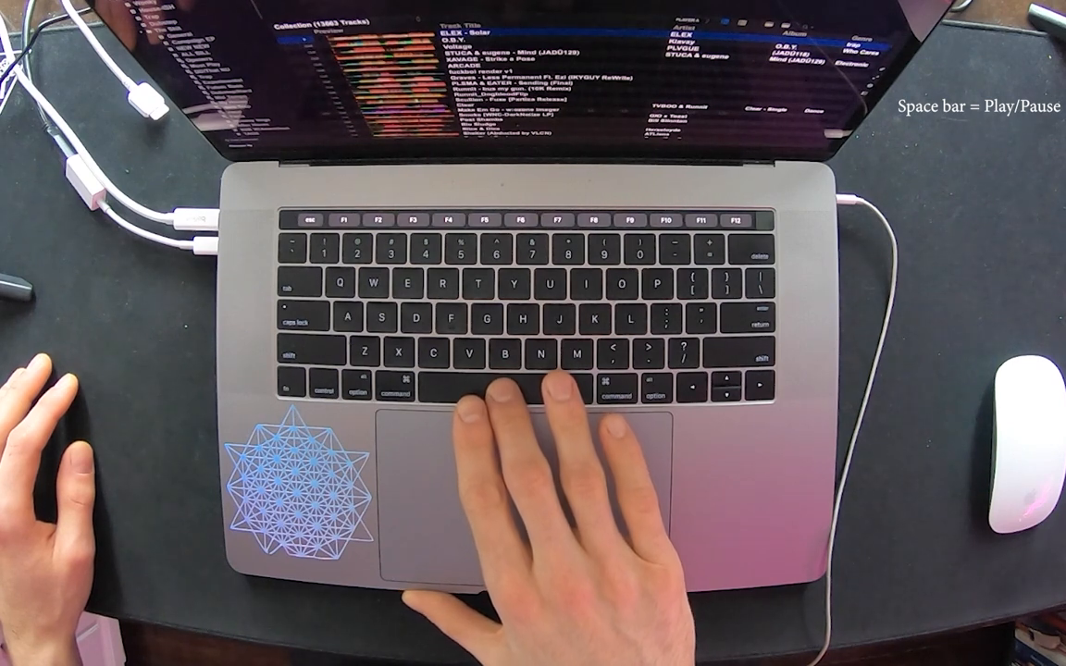
pyautogui.press('c')
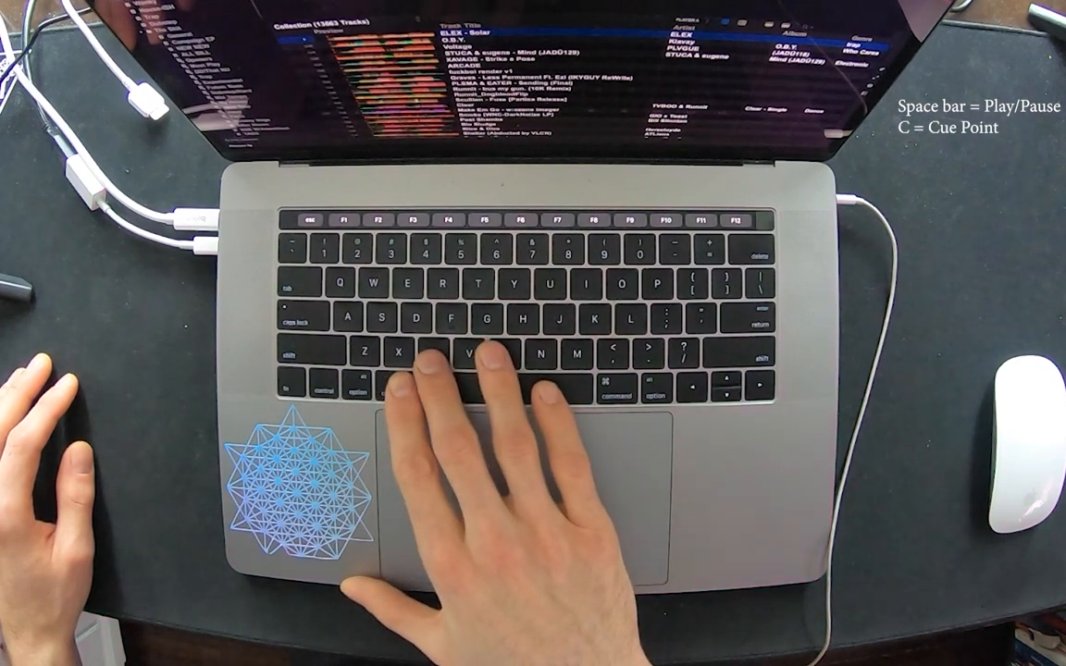